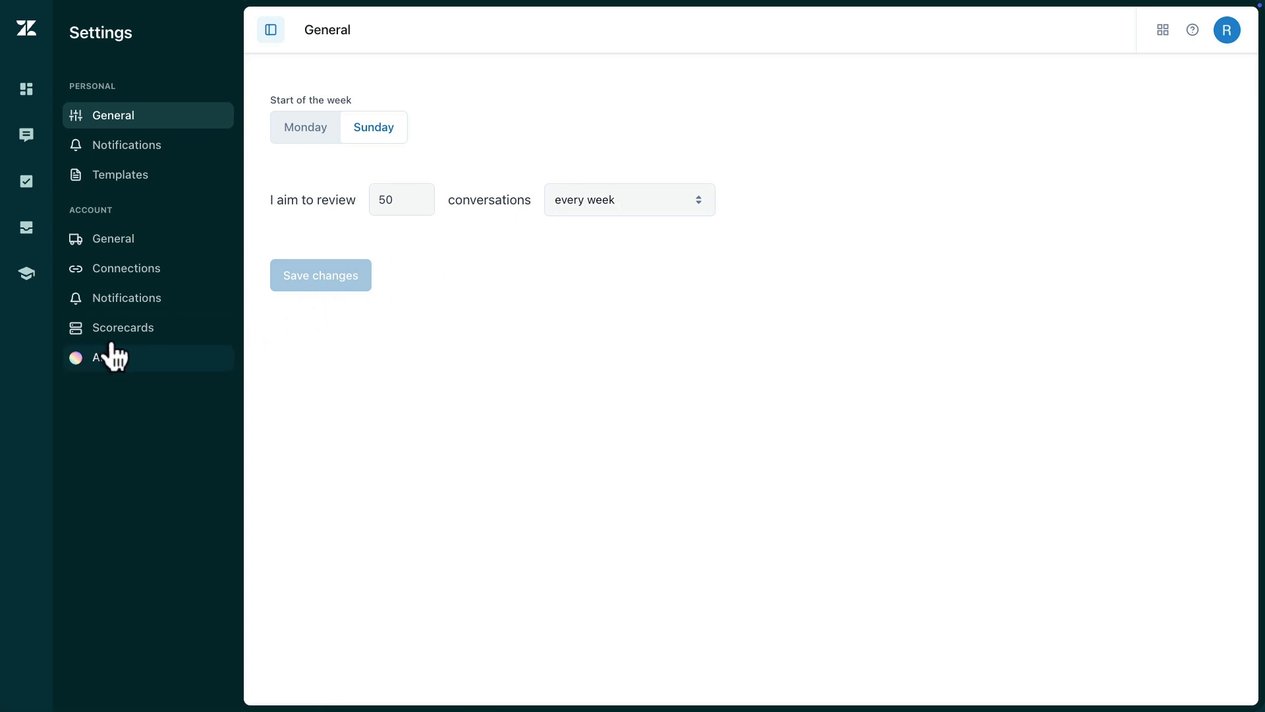
Go to the AI section of Settings to see existing insights like Competitor mention and Dead air
left_click(113, 357)
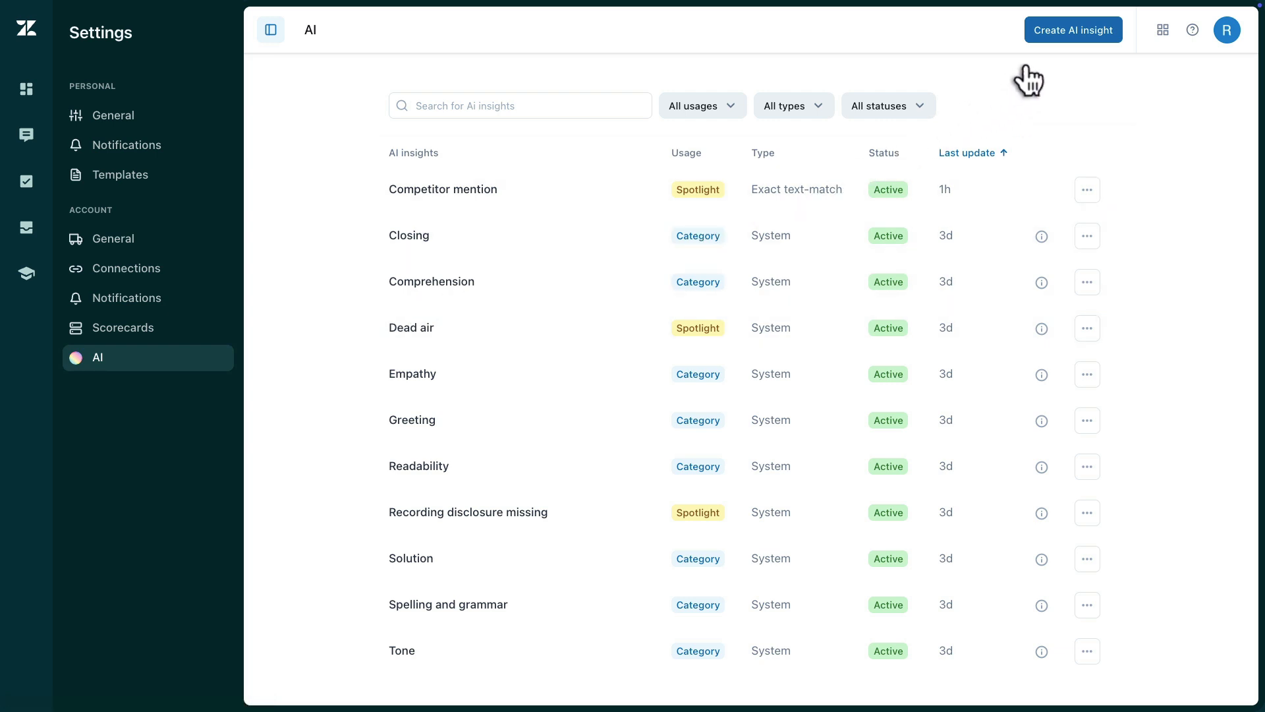
Begin a new prompt-based AI insight named 'ID Verification'
left_click(1072, 30)
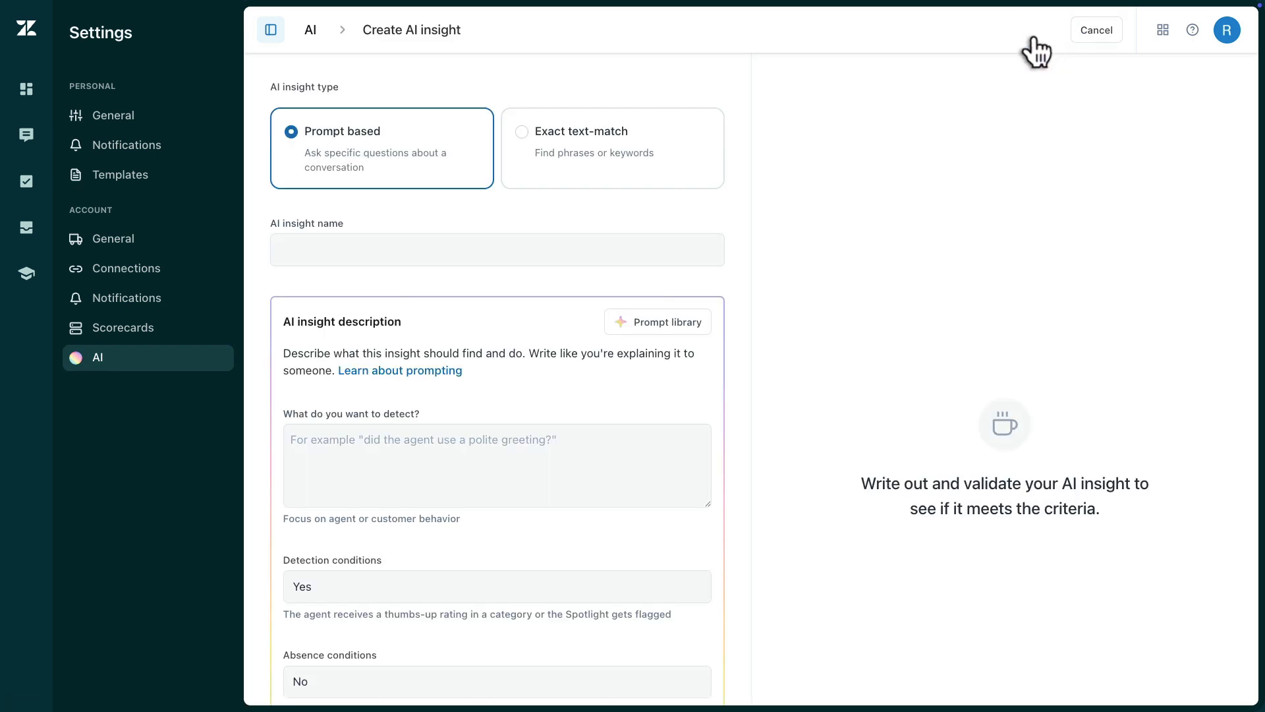
mouse_move(289, 147)
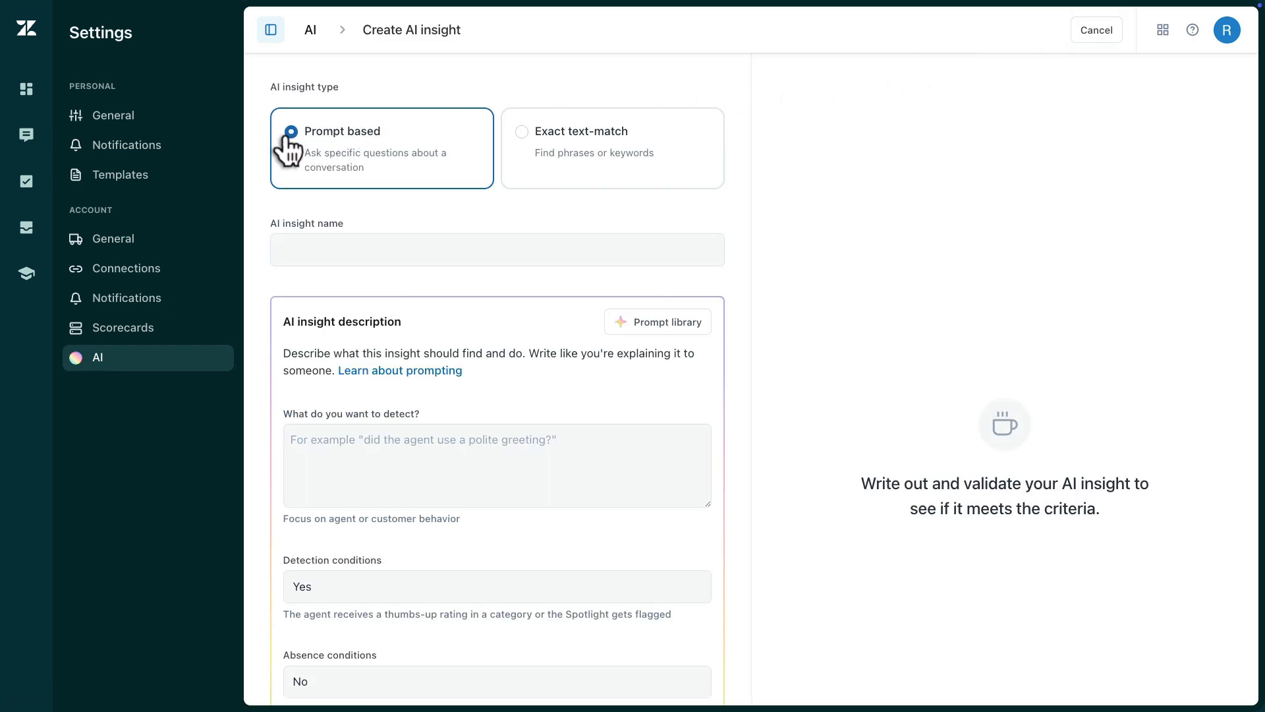
left_click(497, 249)
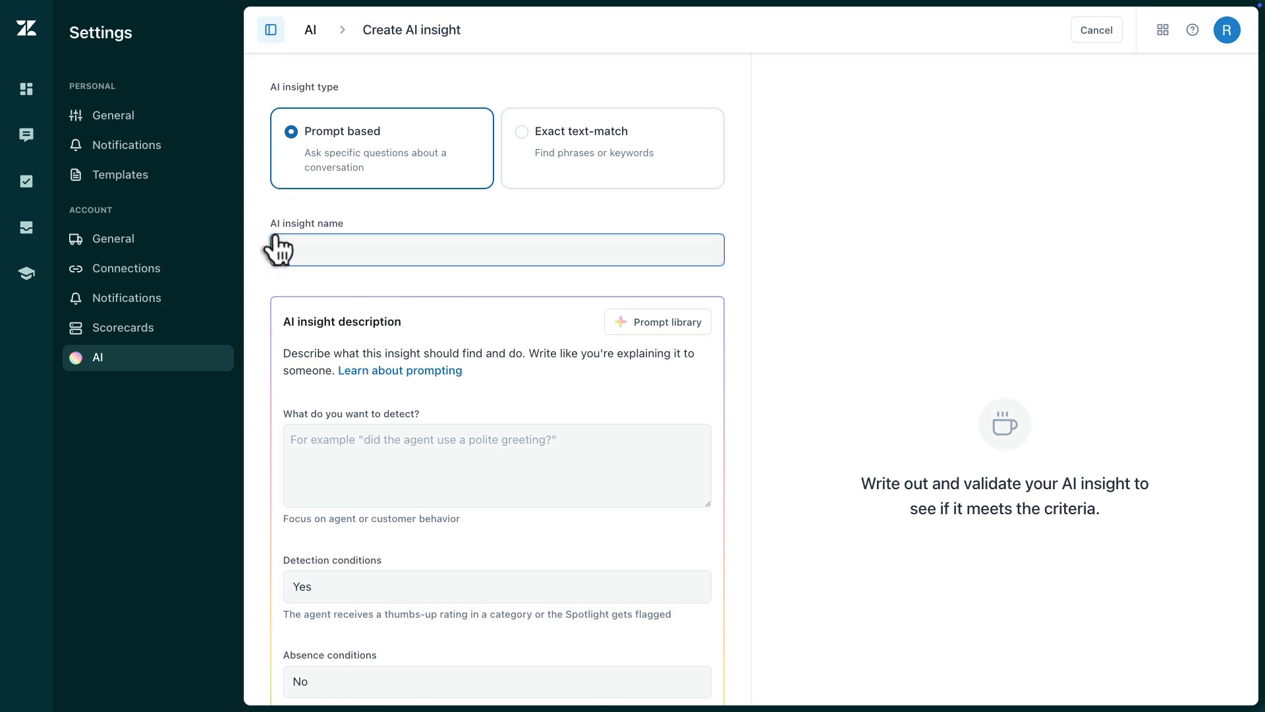
type("ID Ve")
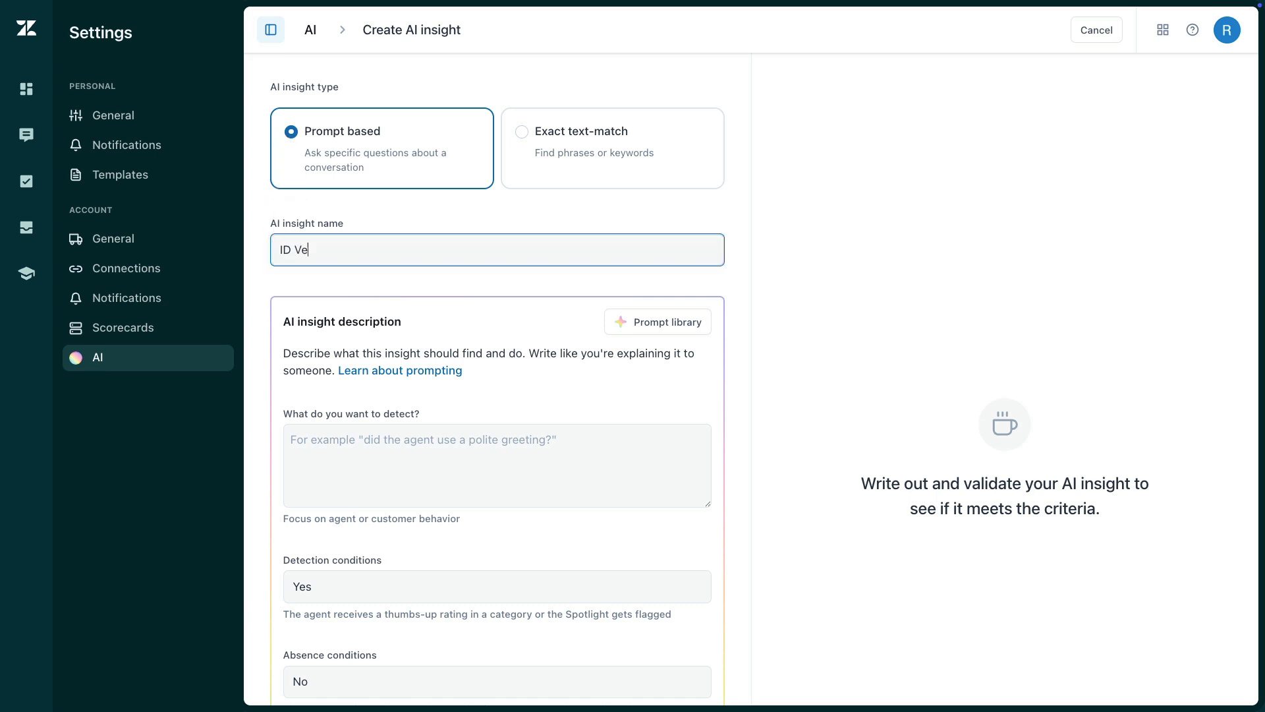
type("rification")
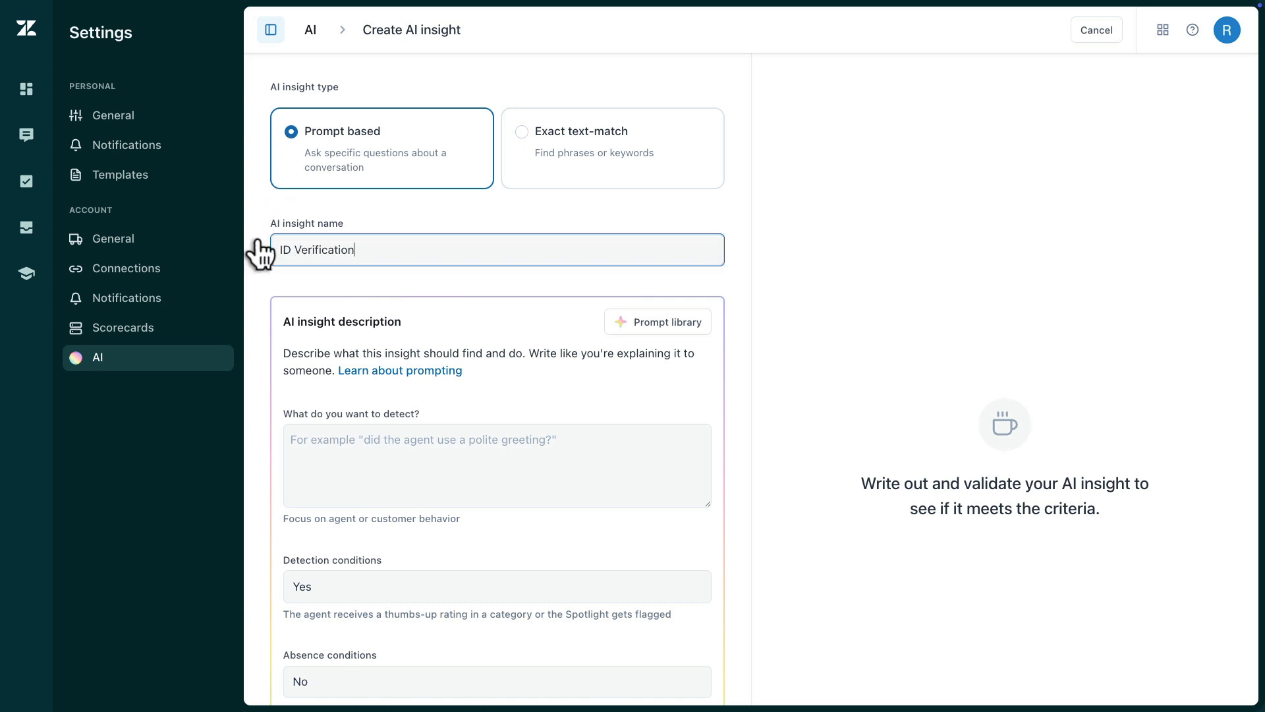
Browse the Prompt library ideas and dismiss them without choosing one
scroll("down", 3)
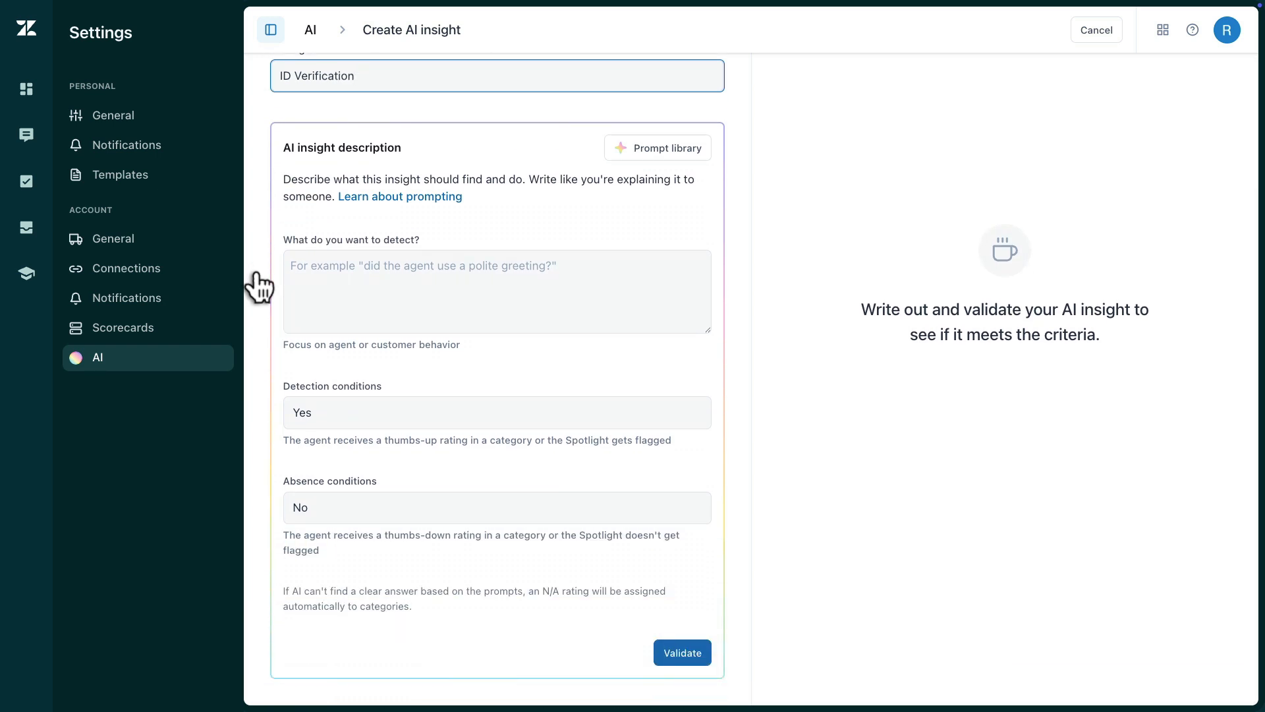
left_click(657, 148)
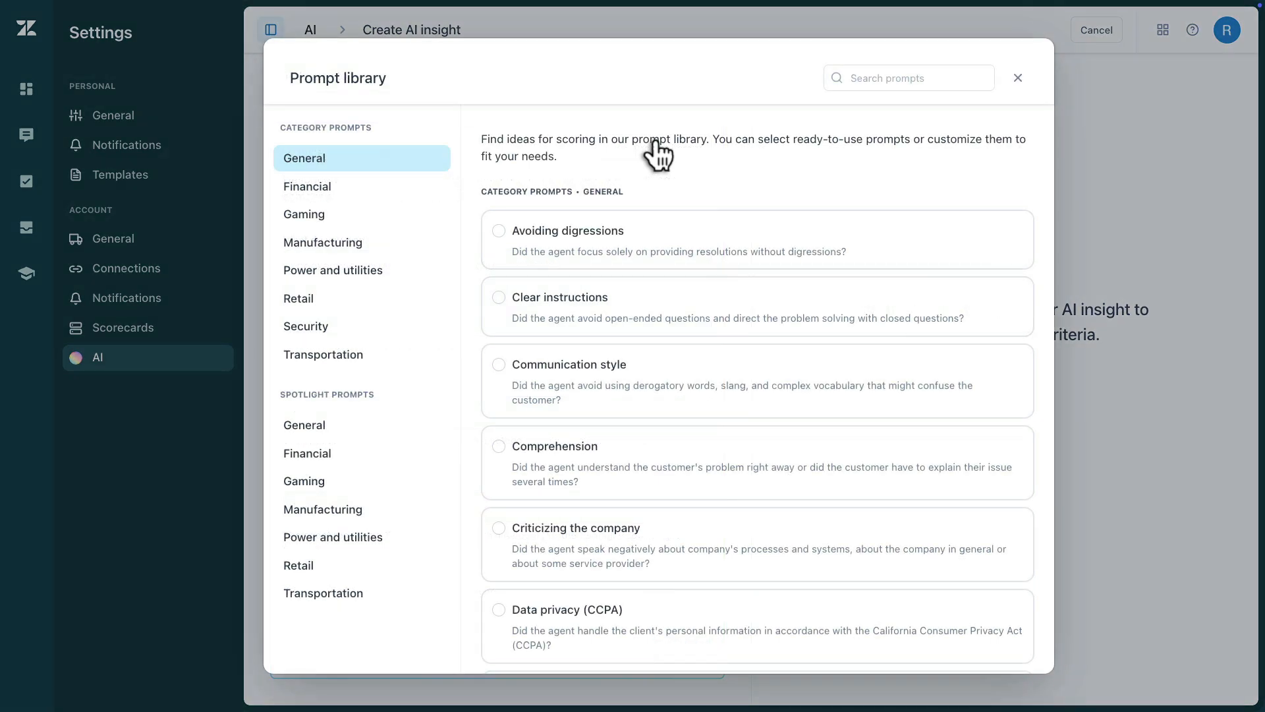
mouse_move(998, 106)
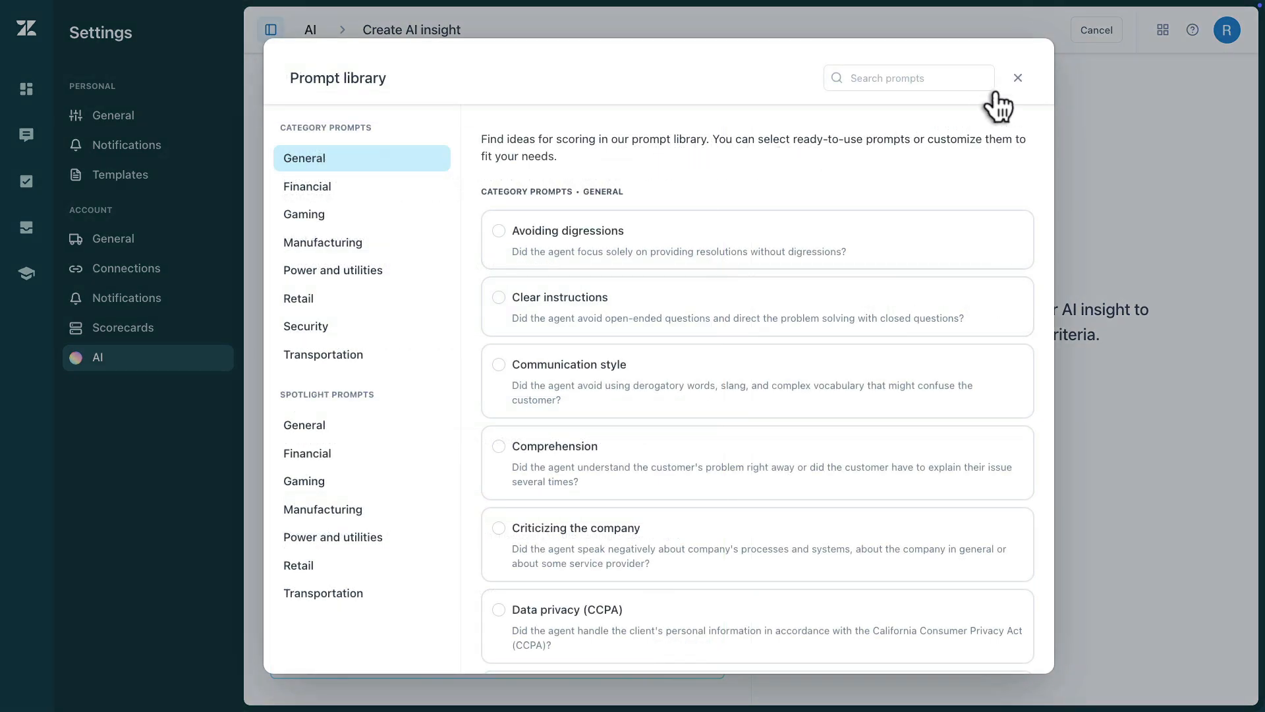
left_click(1017, 78)
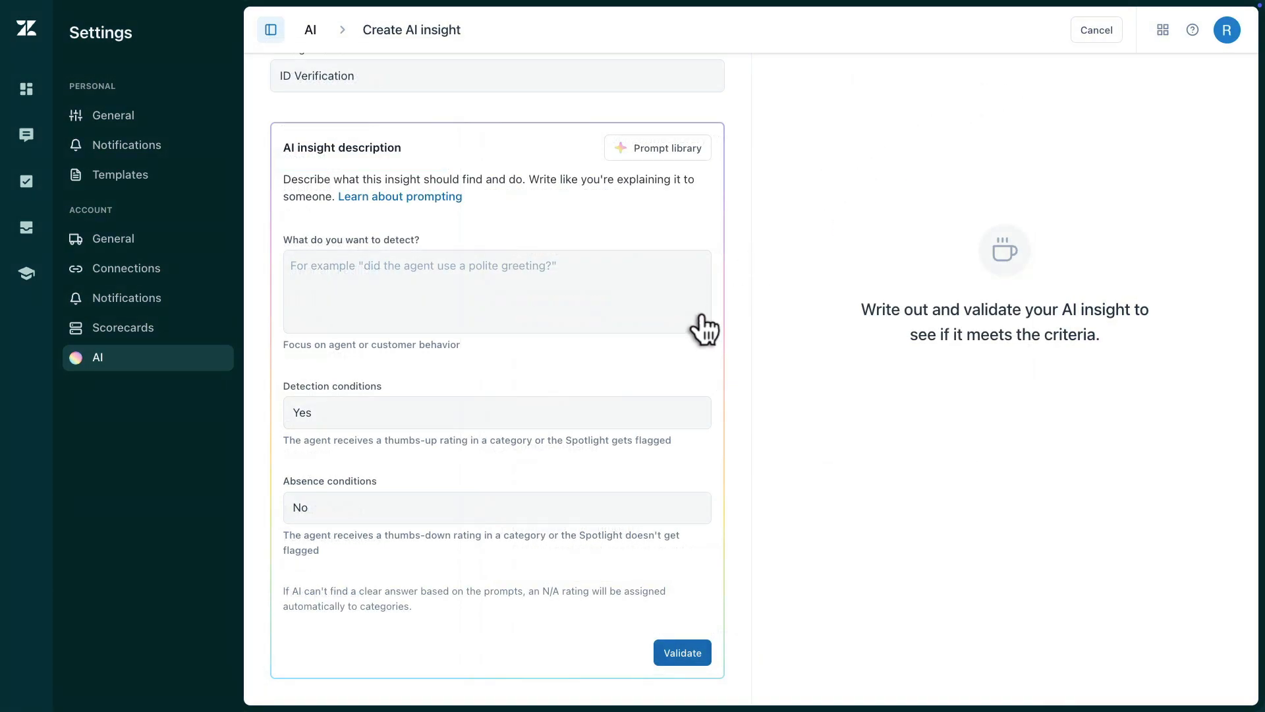
Paste the identity verification pass/fail criteria into the 'What do you want to detect?' box
left_click(497, 293)
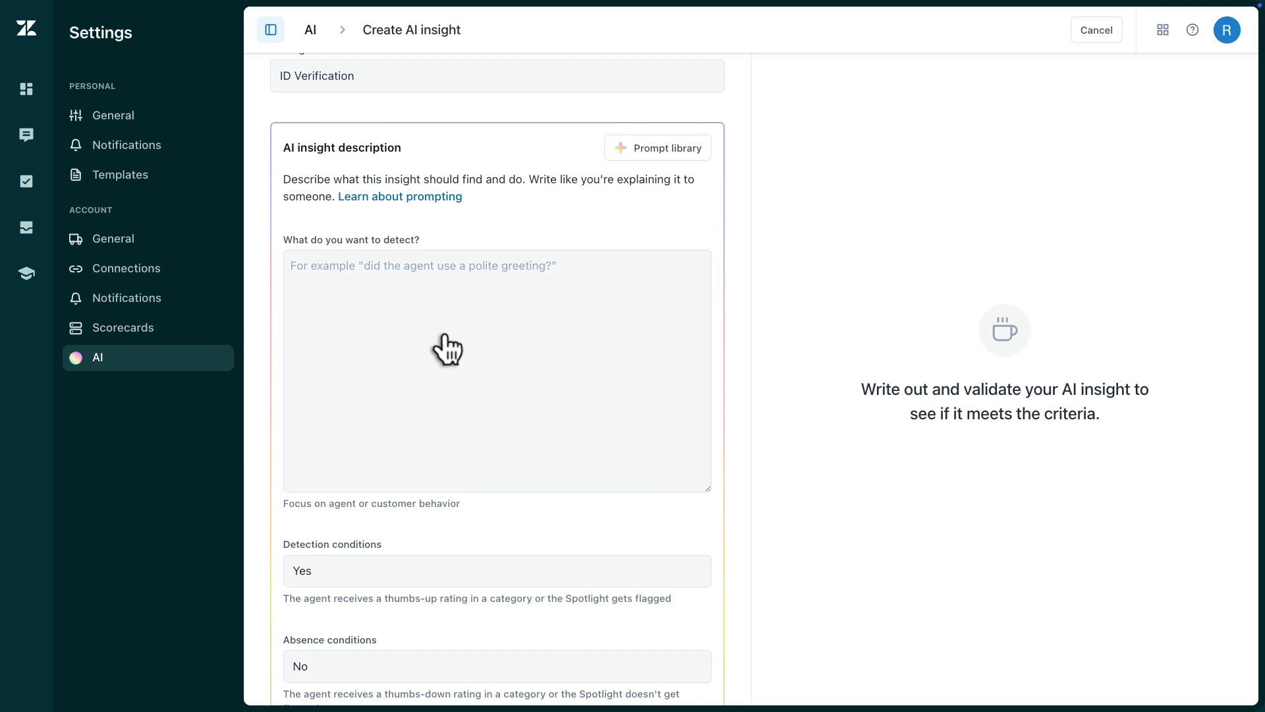
left_click(497, 369)
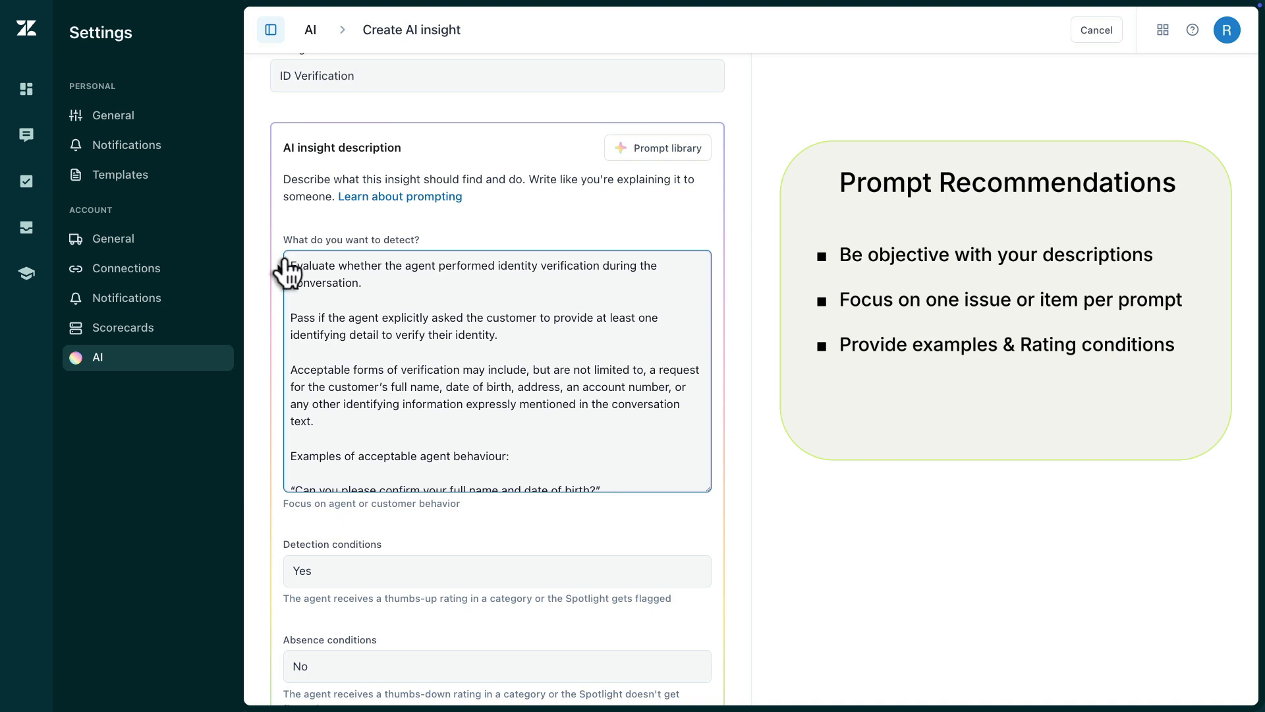
scroll("down", 3)
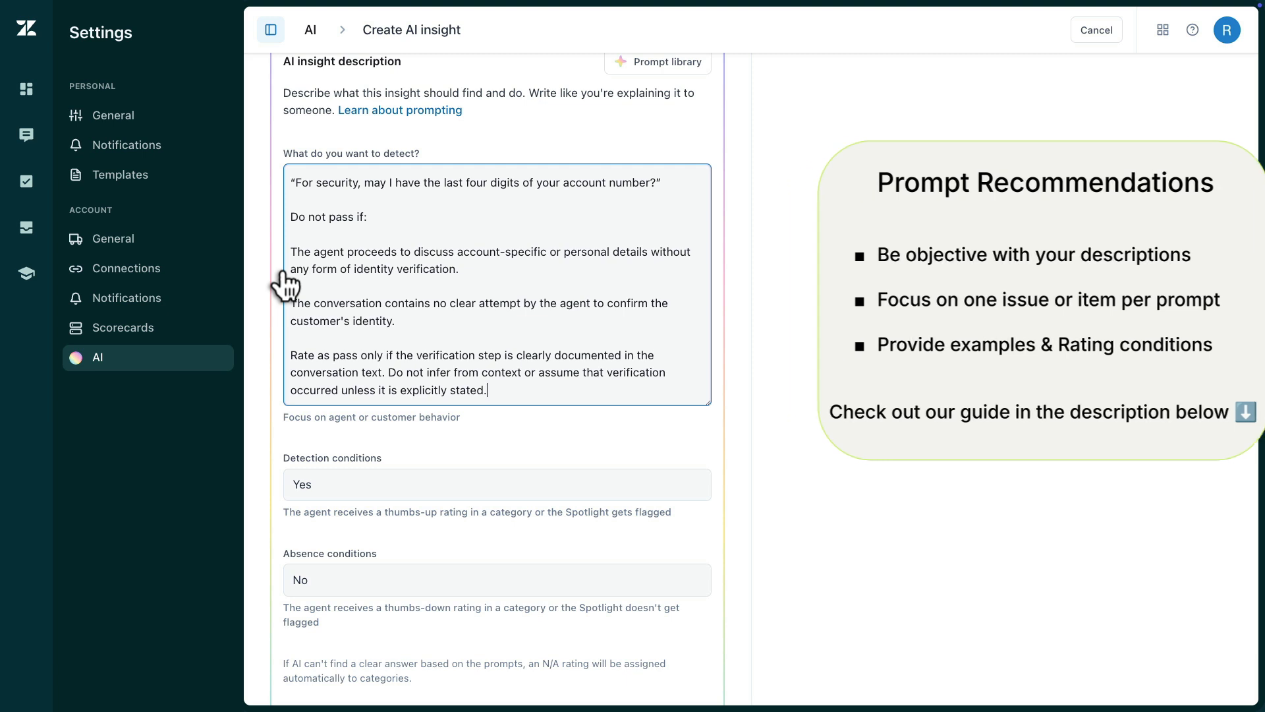
scroll("down", 3)
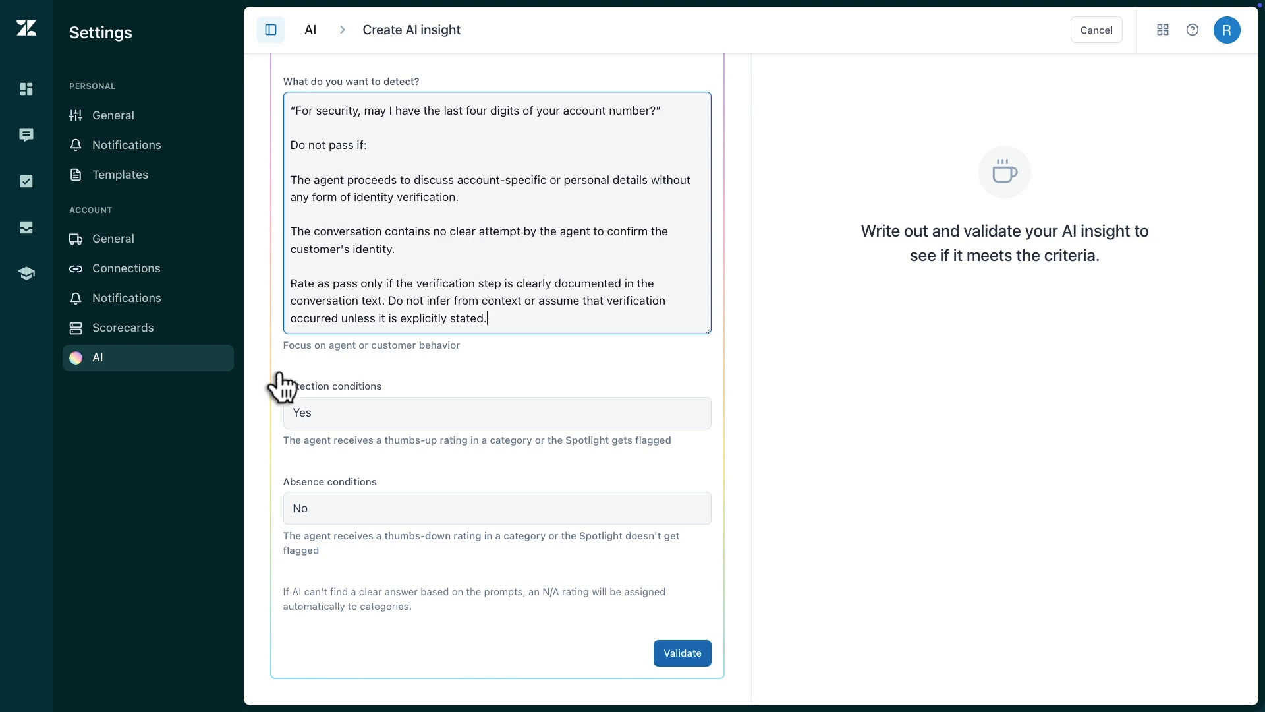
left_click(497, 412)
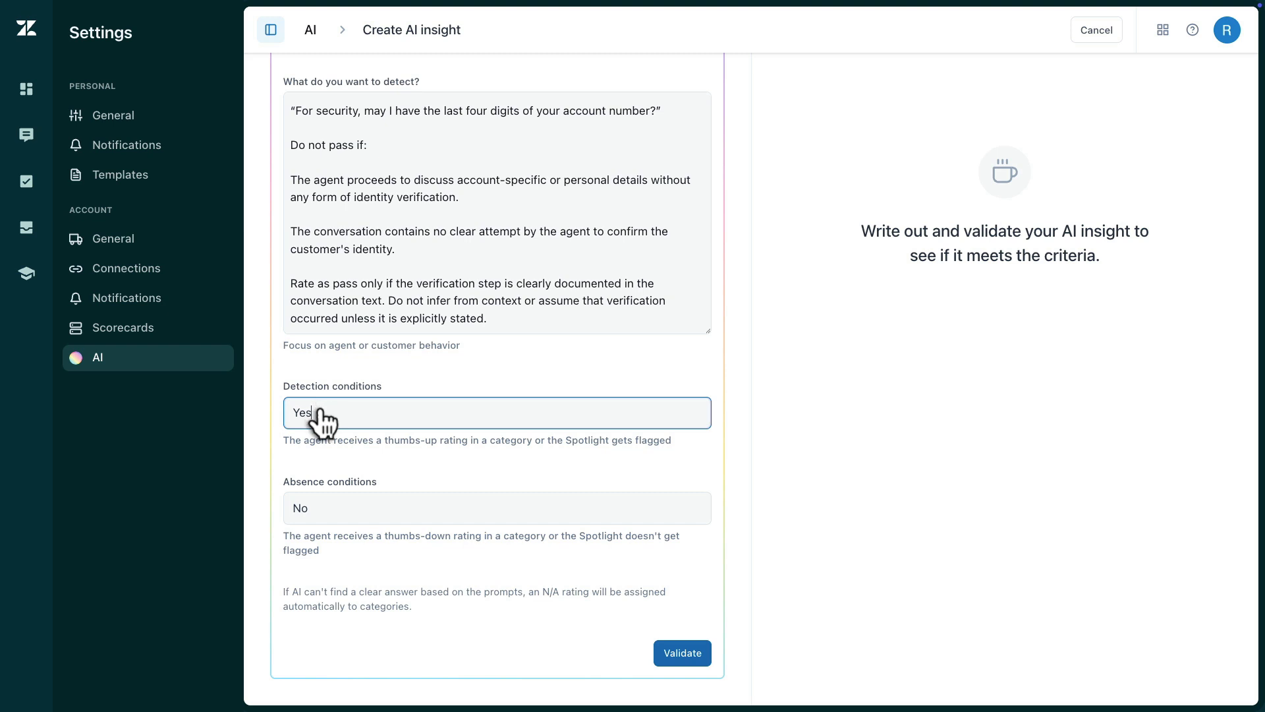
left_click(497, 507)
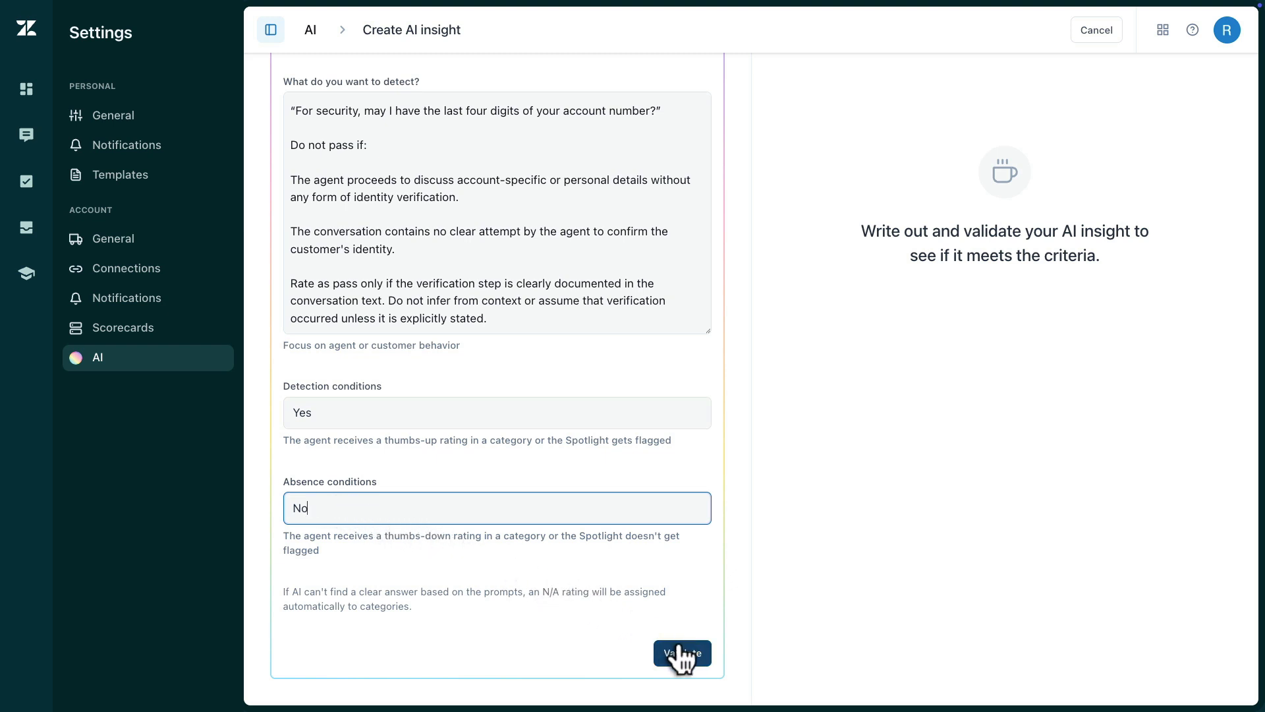
Validate the prompt against the criteria and create the insight as a scorecard category
left_click(681, 653)
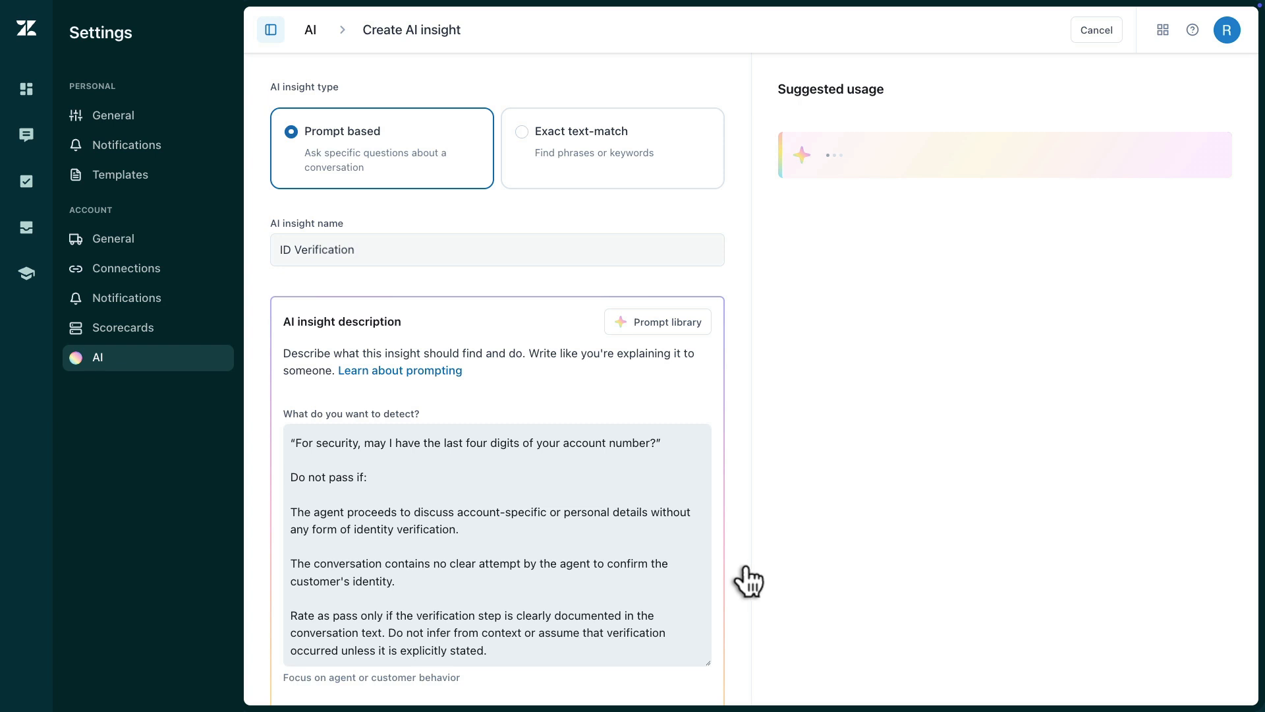
mouse_move(738, 574)
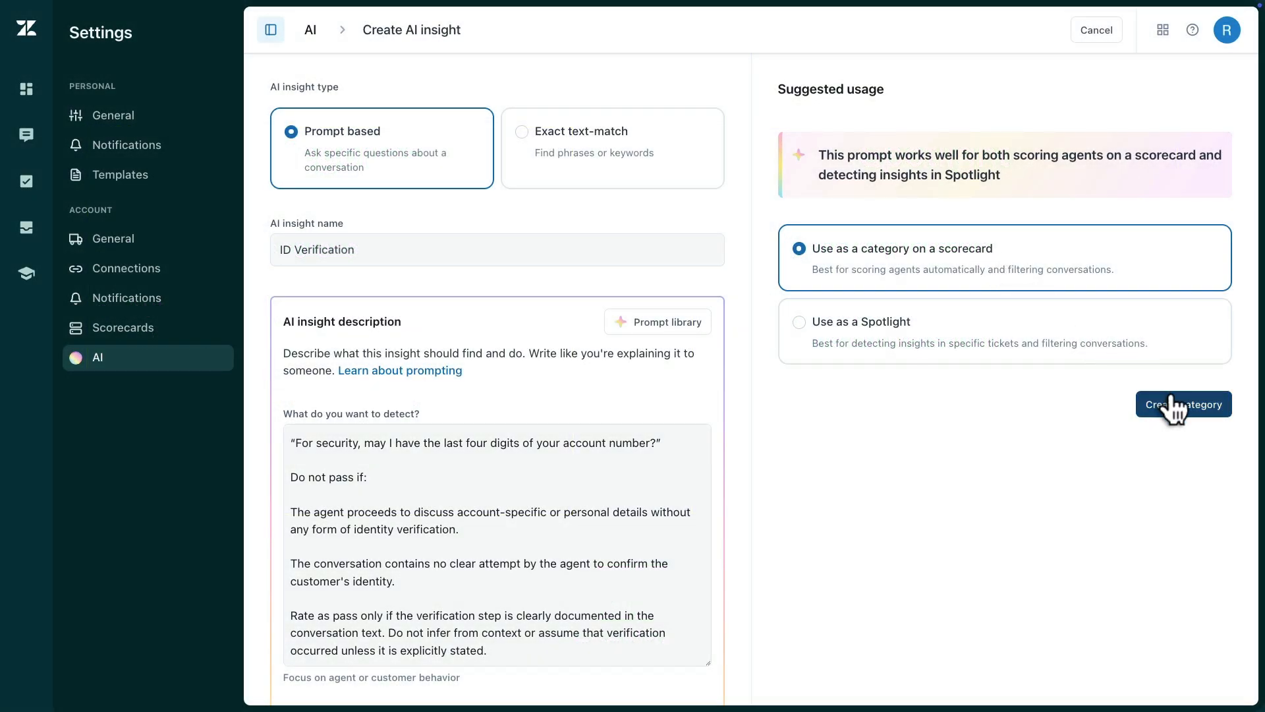
left_click(1183, 404)
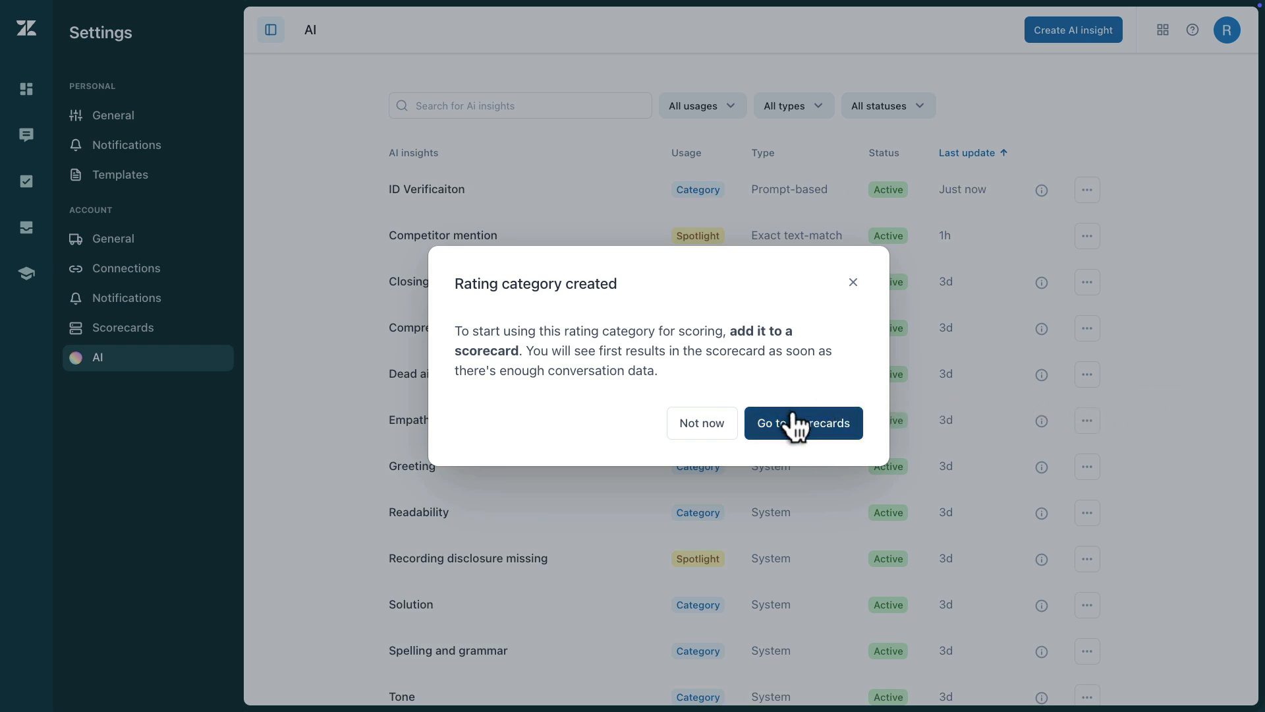
Add ID Verificaiton as an auto category on the Default Scorecard and publish it
left_click(803, 423)
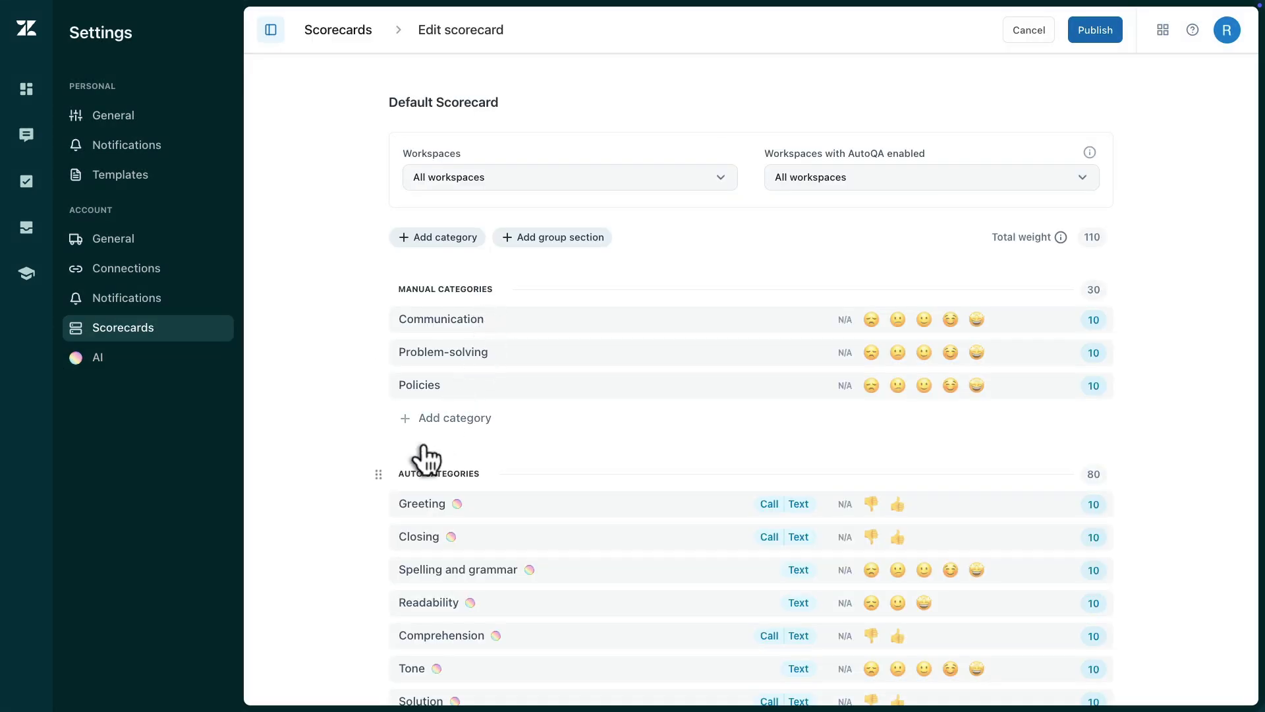
left_click(446, 418)
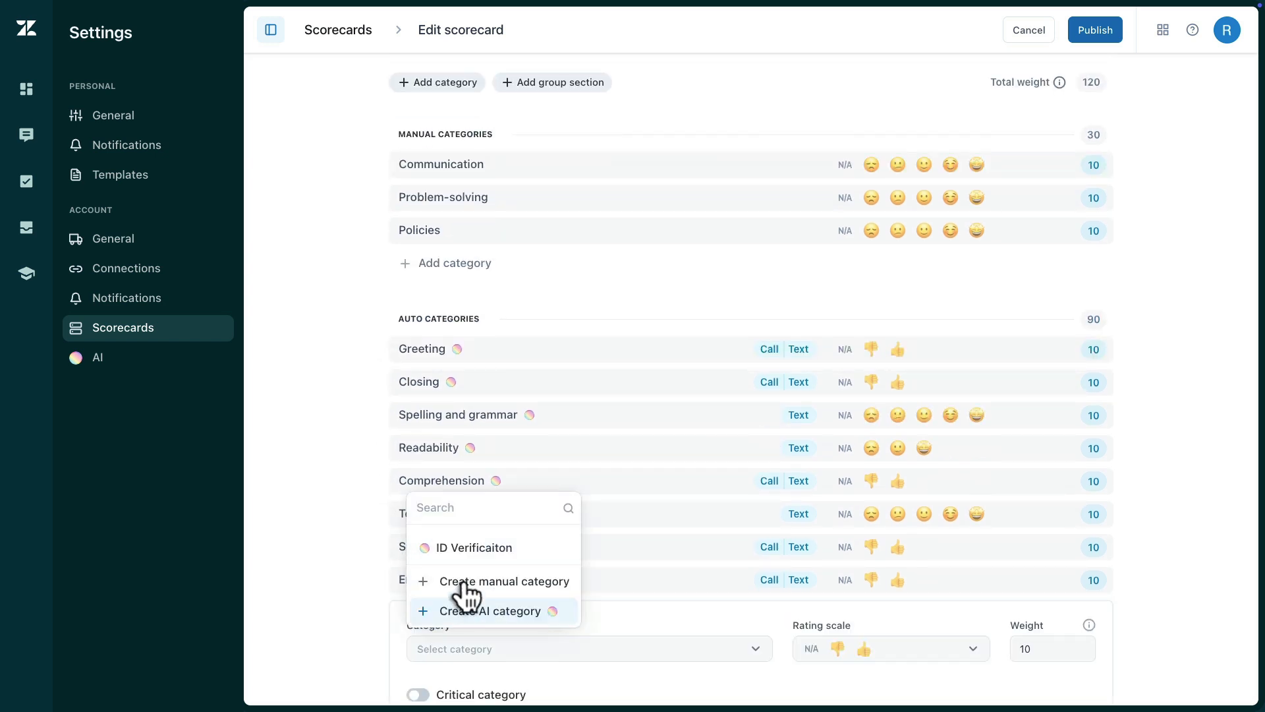
left_click(472, 547)
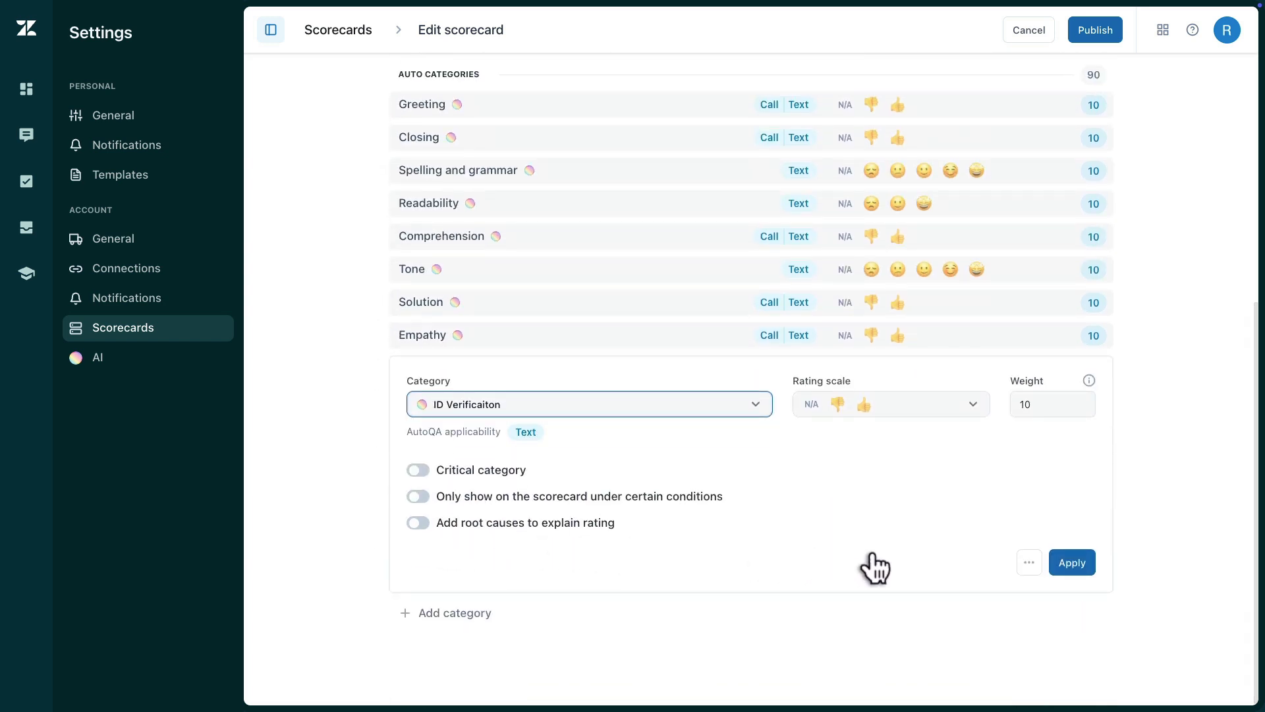
left_click(1071, 562)
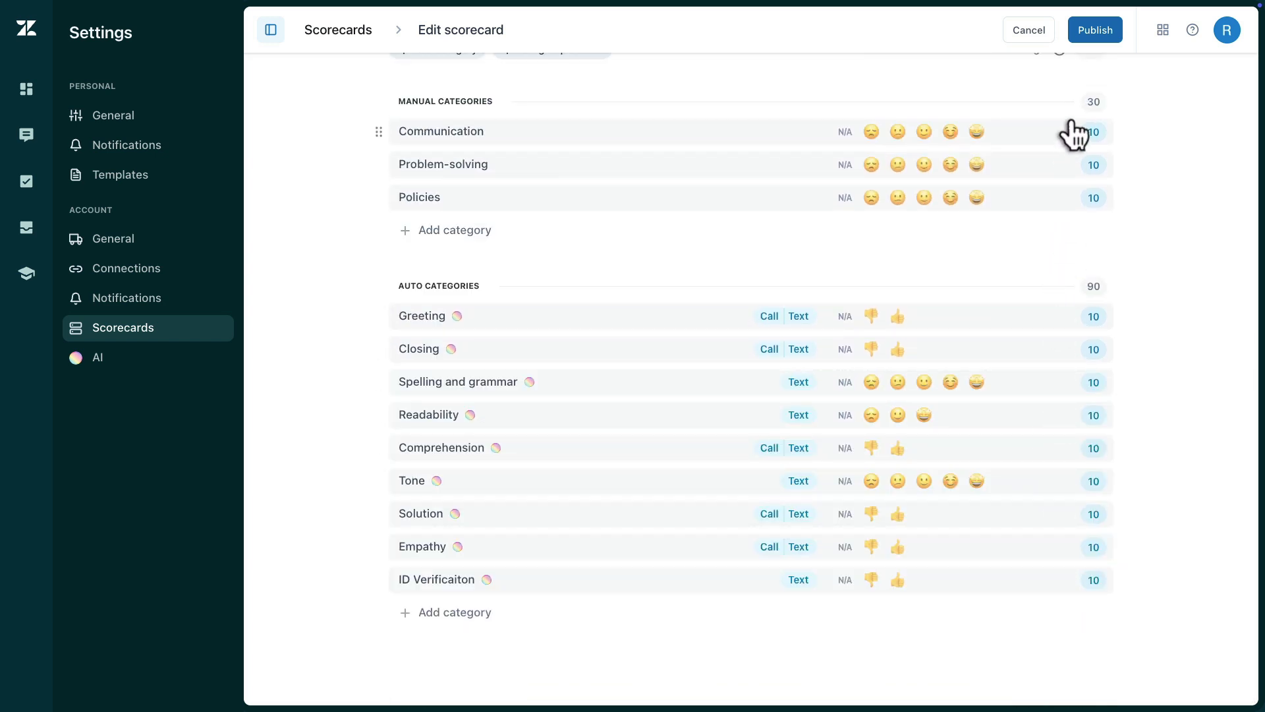
left_click(1095, 30)
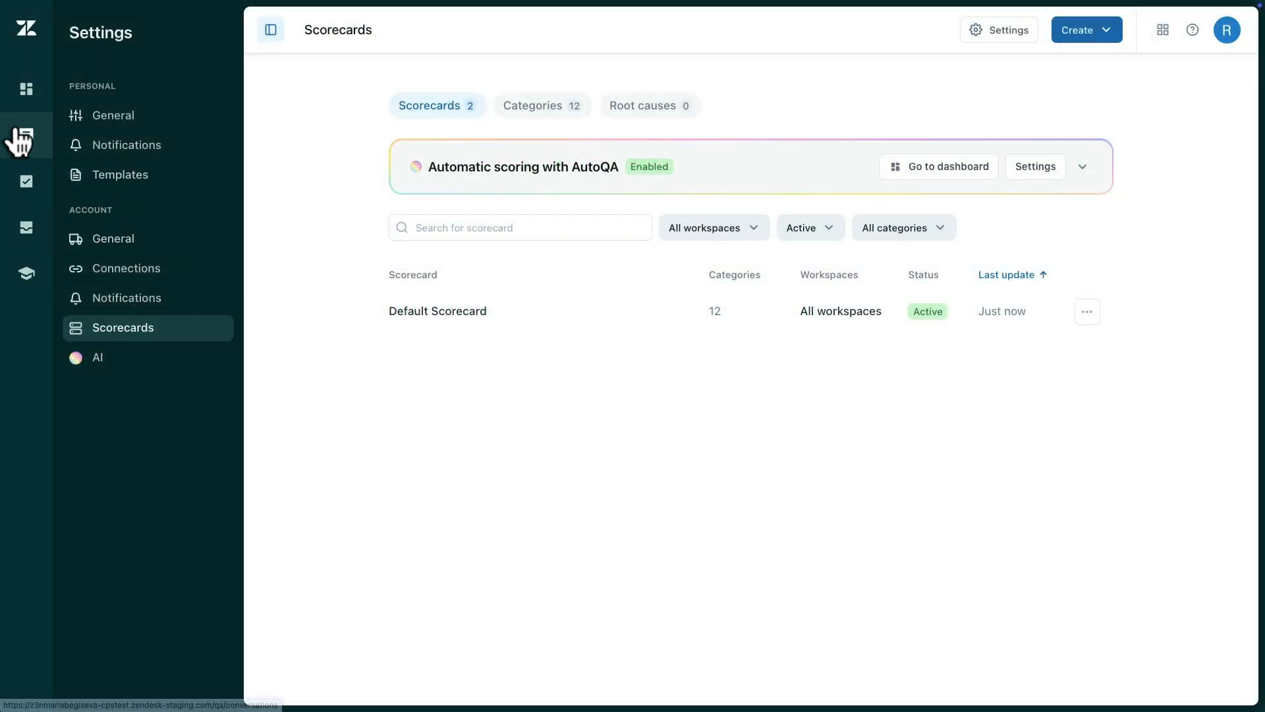
Start a new public conversation filter with an ID Verification custom-category condition
left_click(27, 135)
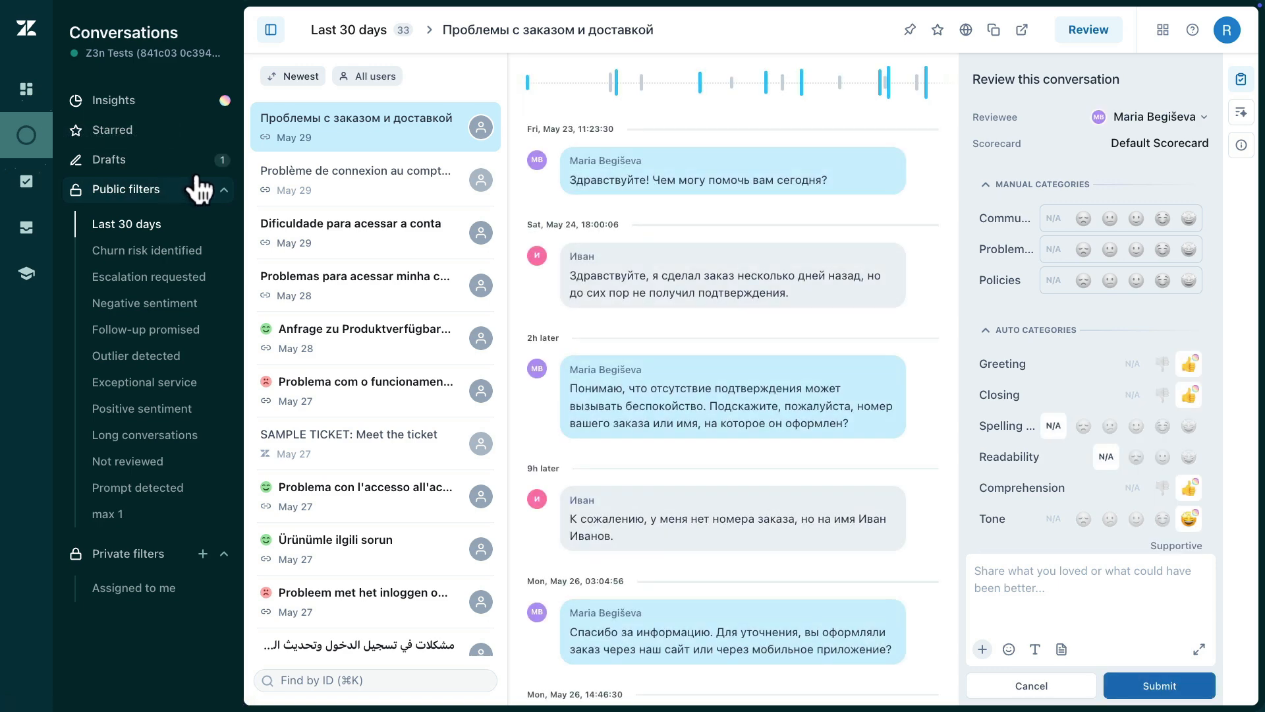
left_click(203, 189)
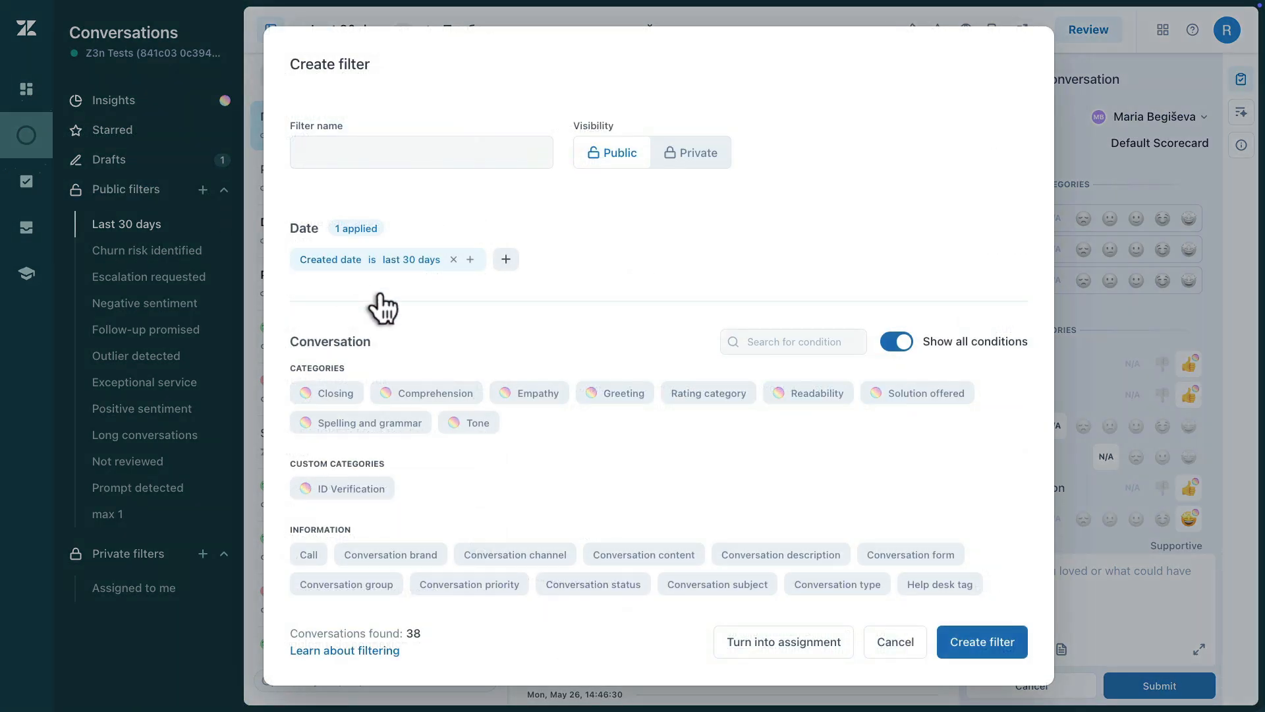
scroll("down", 3)
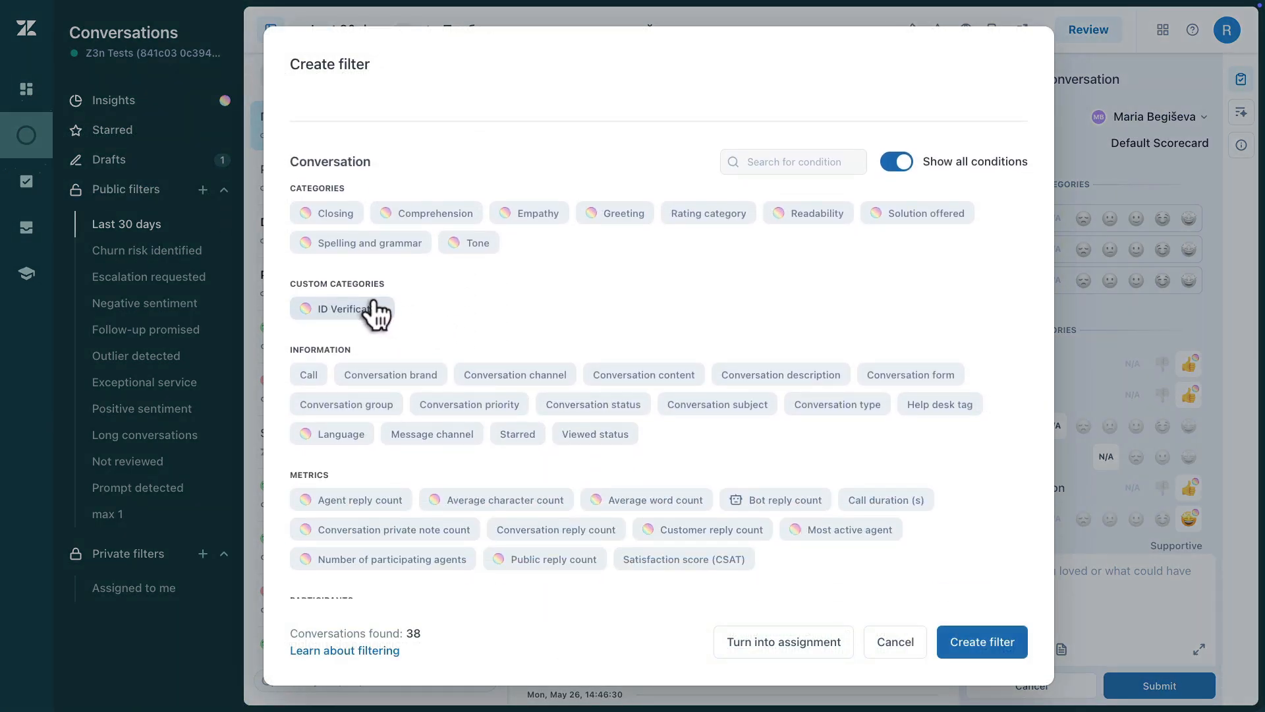
left_click(343, 308)
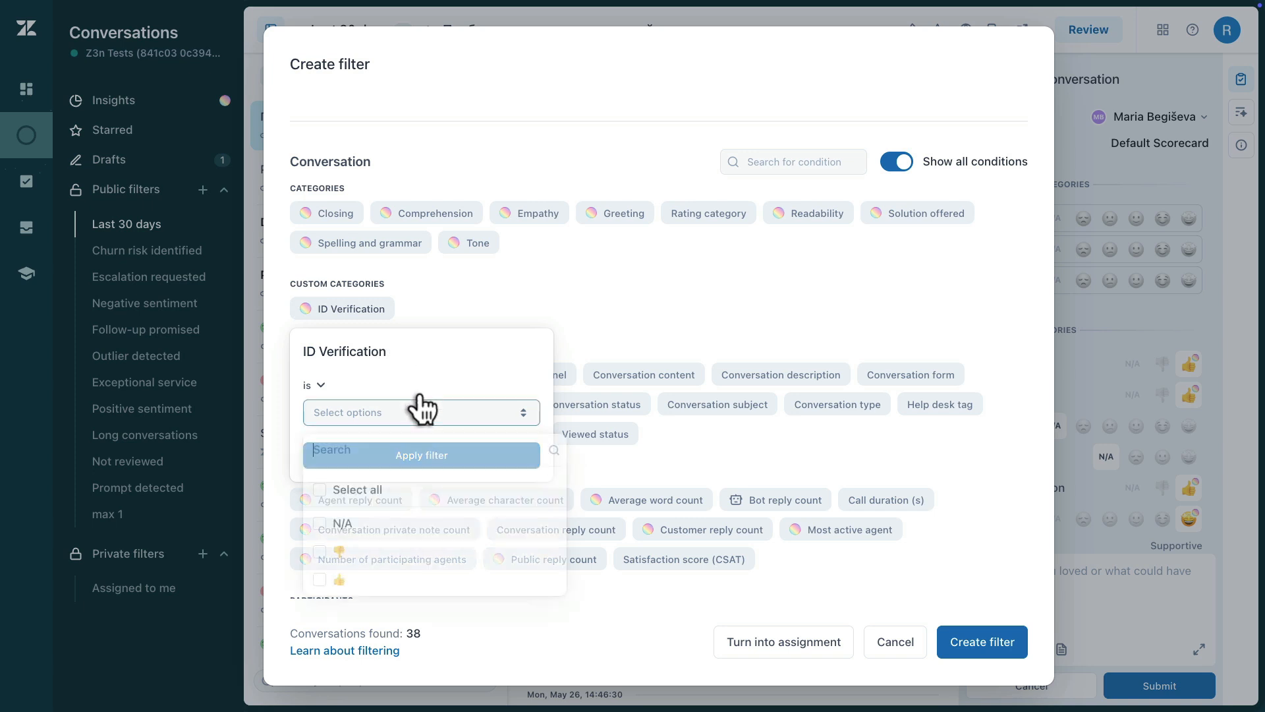
Set the ID Verification condition to match thumbs-down ratings
left_click(319, 552)
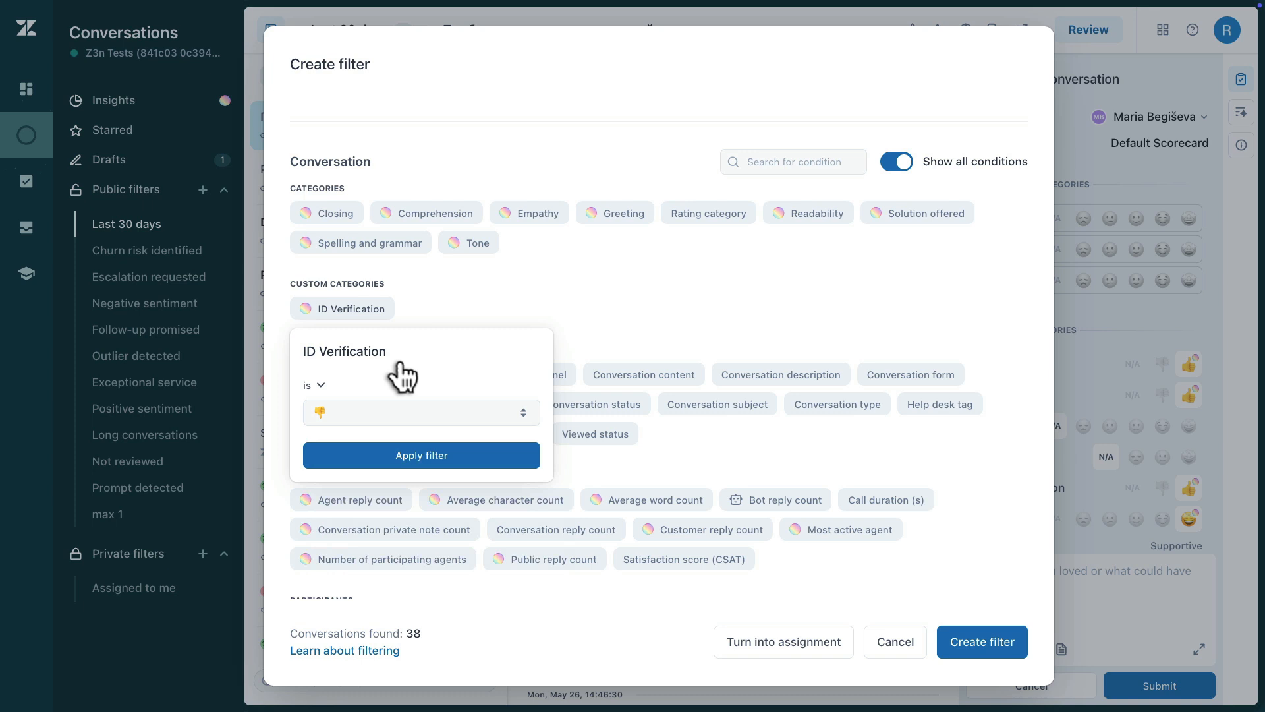
mouse_move(464, 311)
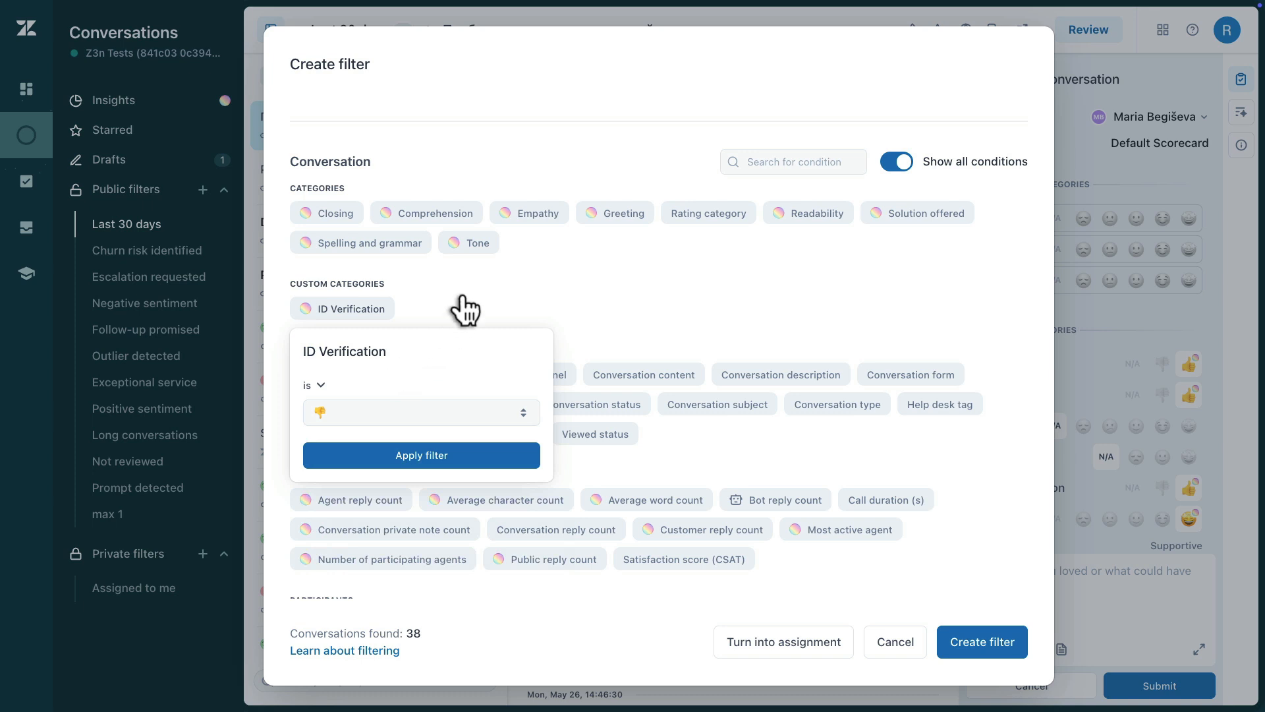
scroll("down", 3)
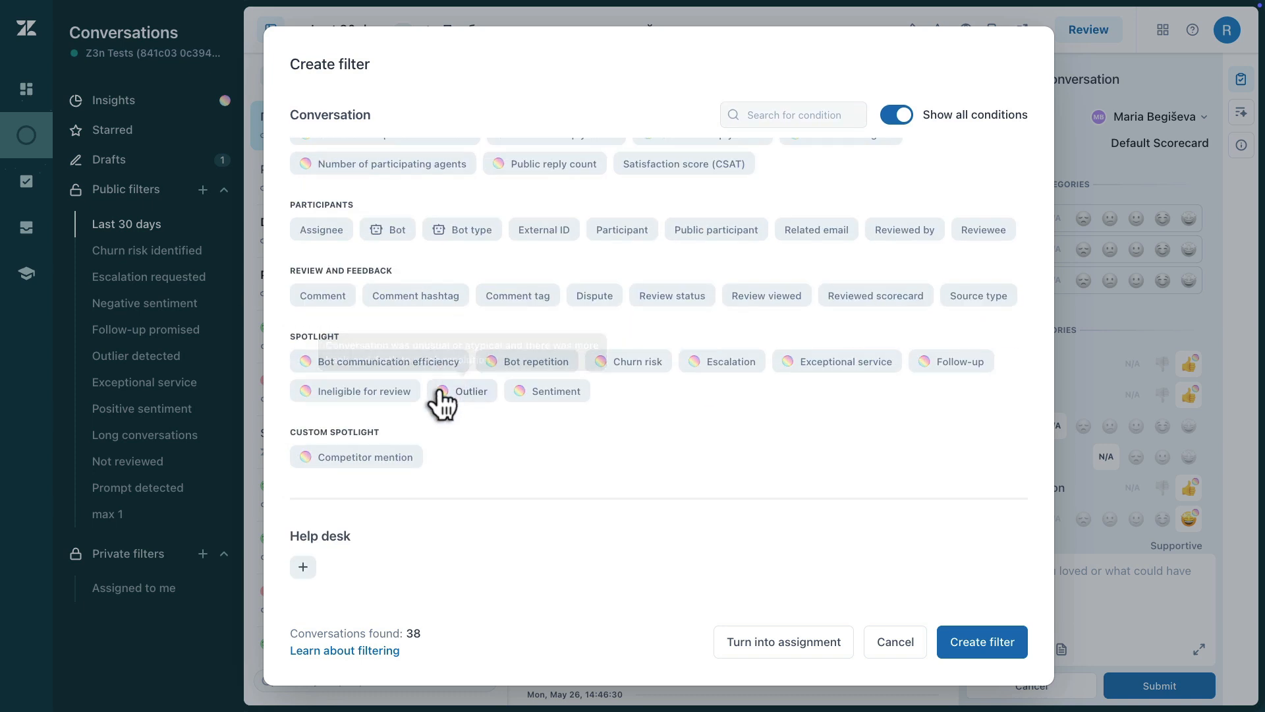
left_click(364, 458)
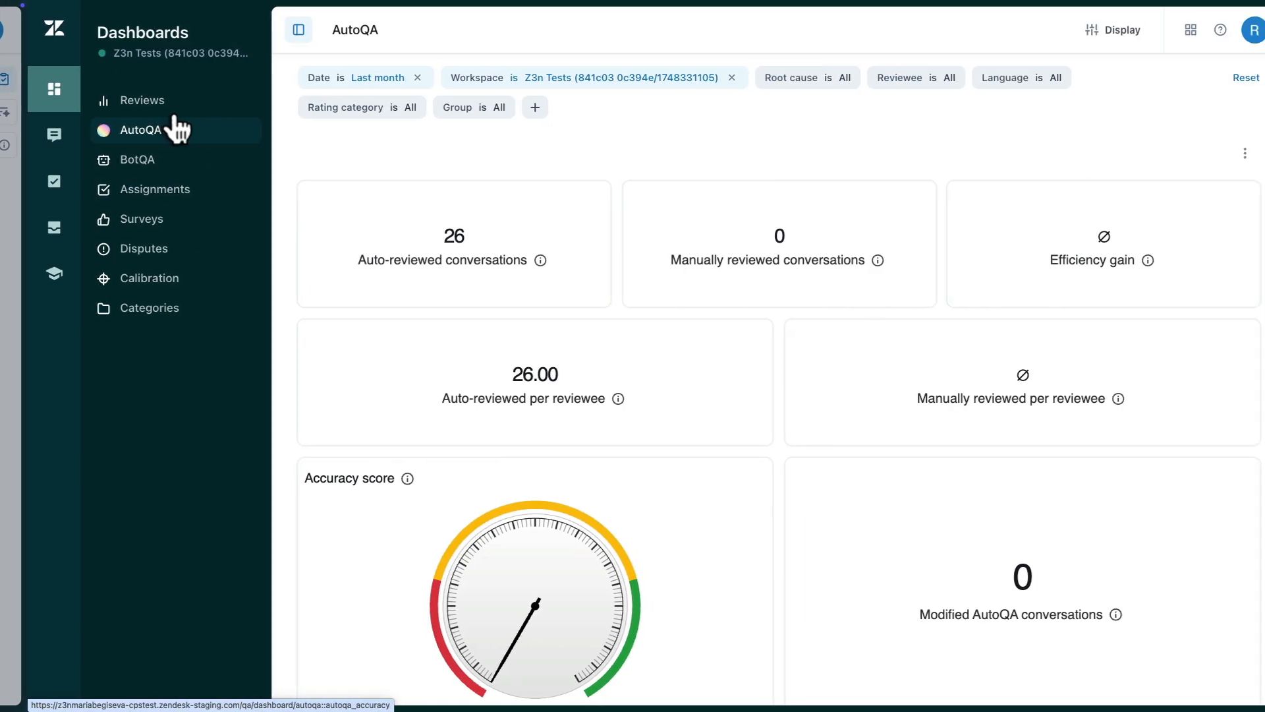
Scroll the AutoQA dashboard to the Custom category insights showing ID Verification at 34.62%
scroll("down", 3)
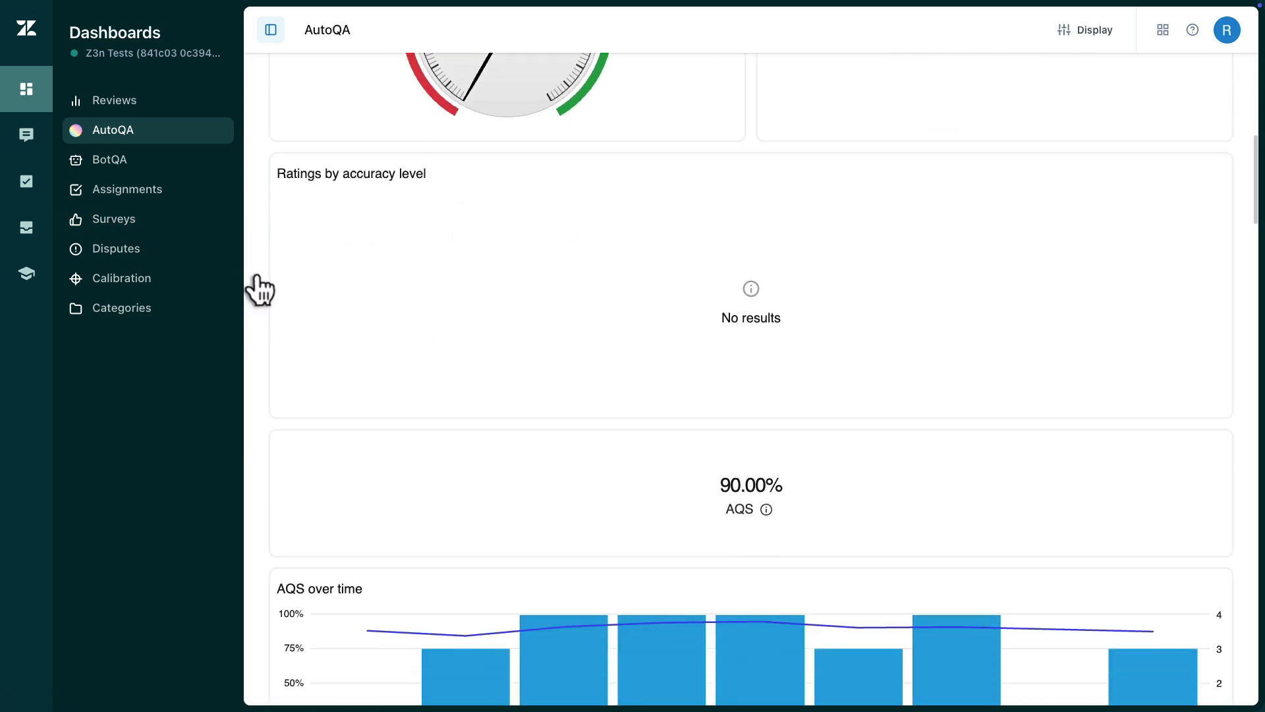
scroll("down", 3)
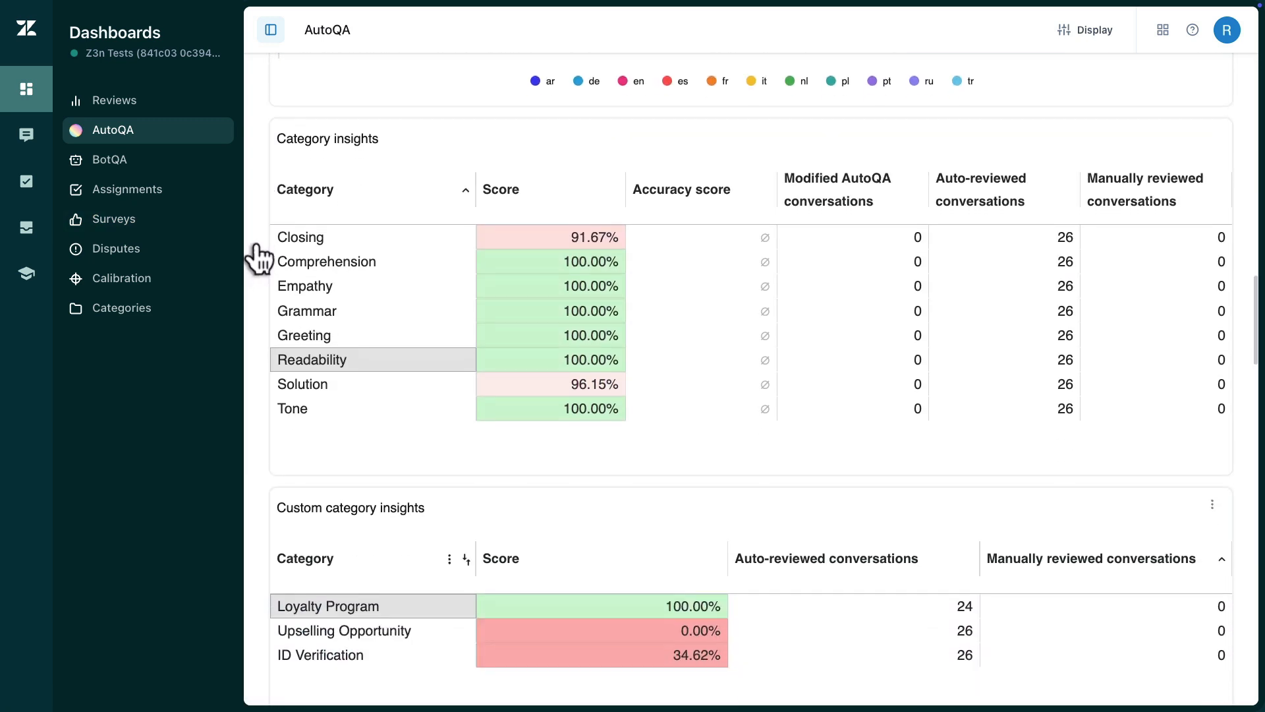
scroll("down", 3)
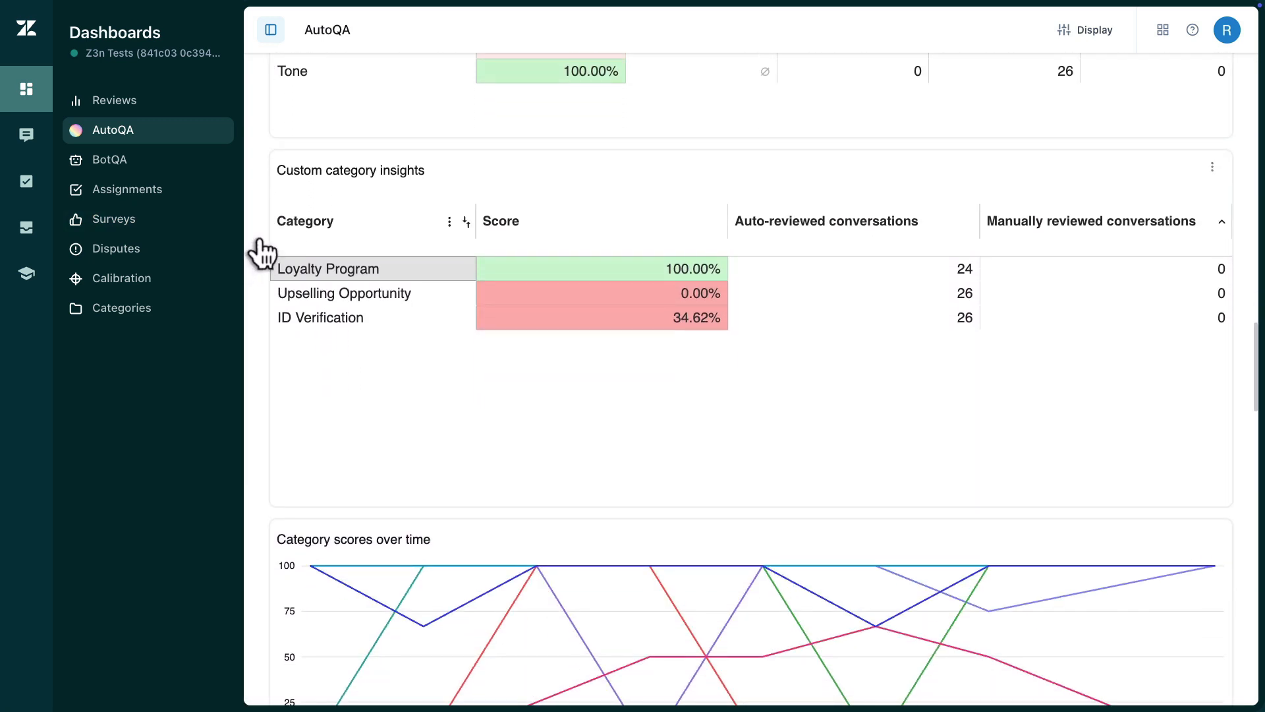
mouse_move(258, 315)
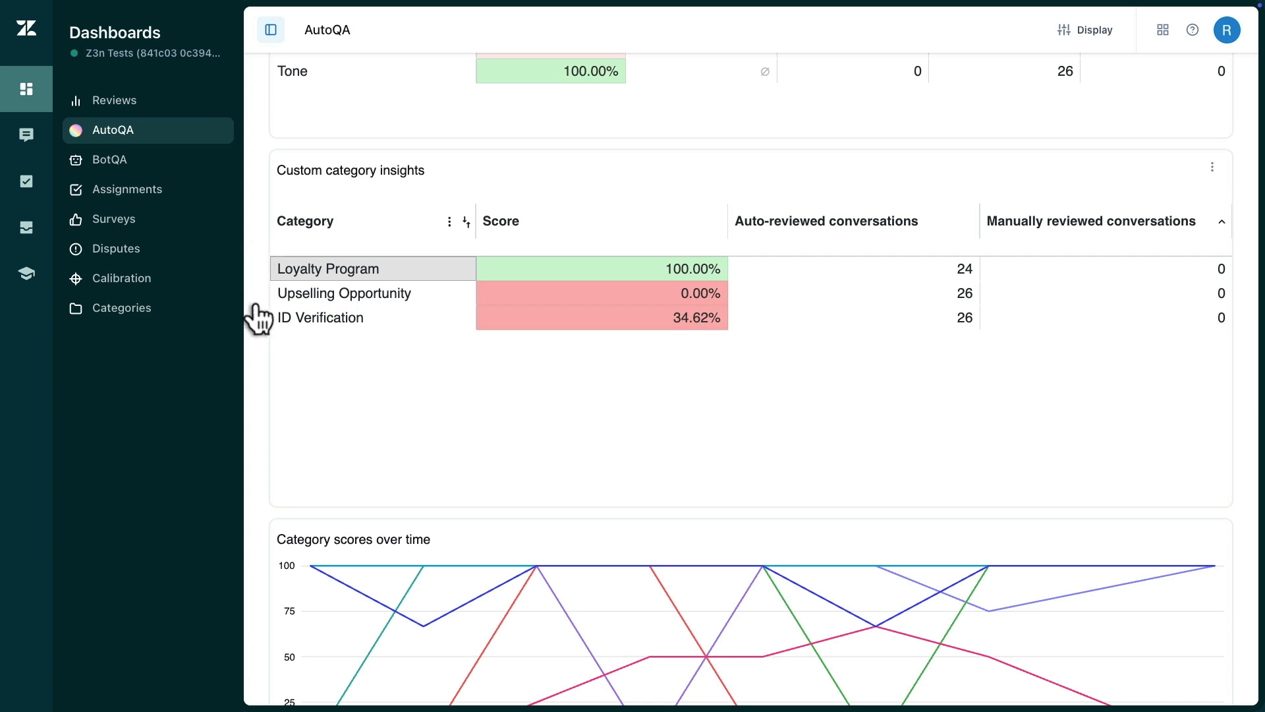